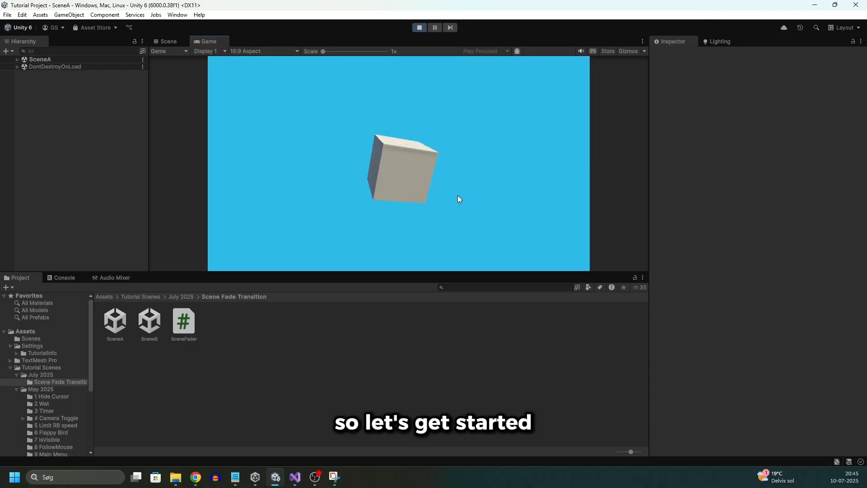
# Exit Play mode, preview SceneB with its red-background sphere, then reopen SceneA.
pyautogui.click(419, 27)
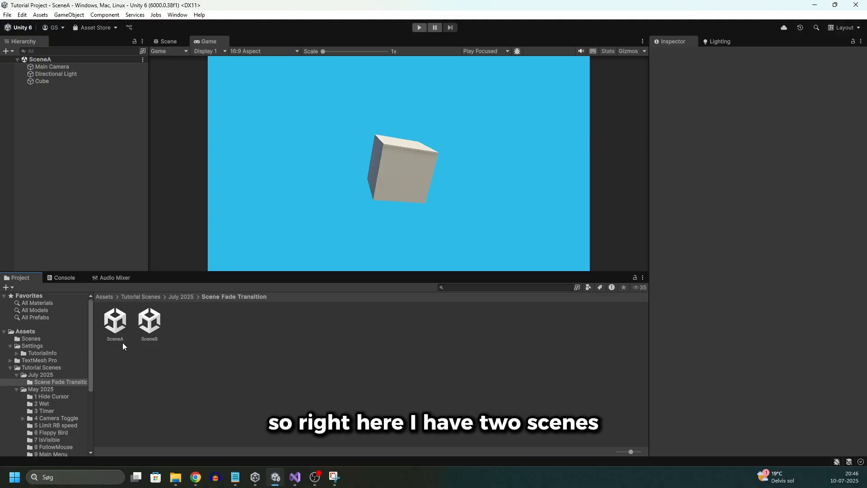
pyautogui.click(114, 320)
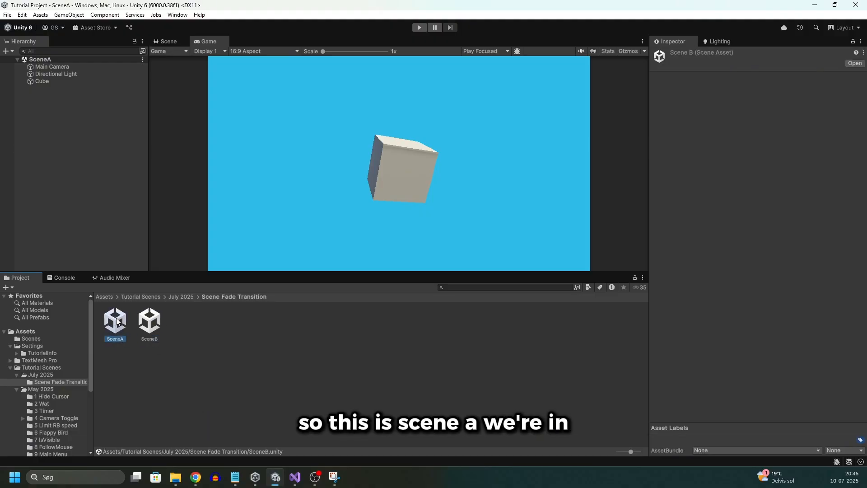
pyautogui.click(149, 320)
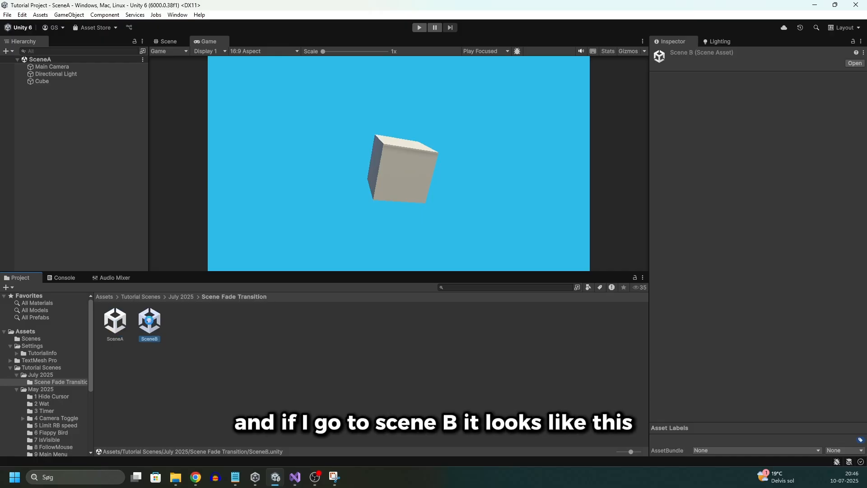
pyautogui.doubleClick(149, 322)
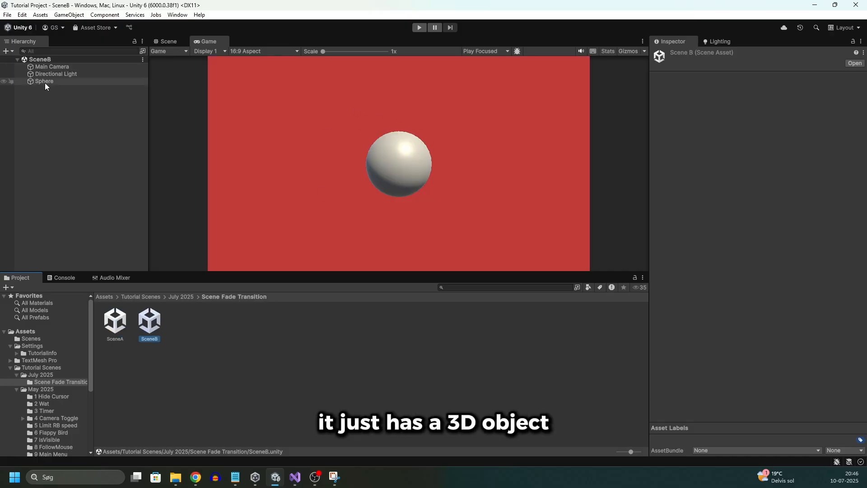
pyautogui.doubleClick(115, 322)
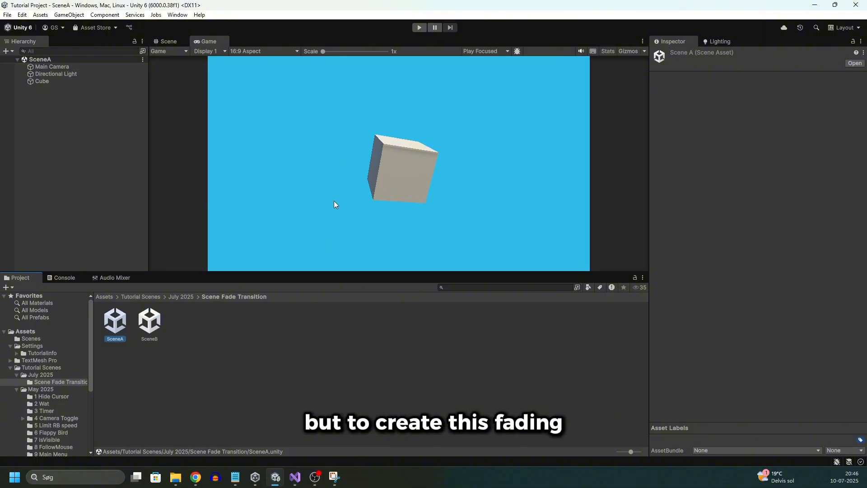
pyautogui.moveTo(203, 272)
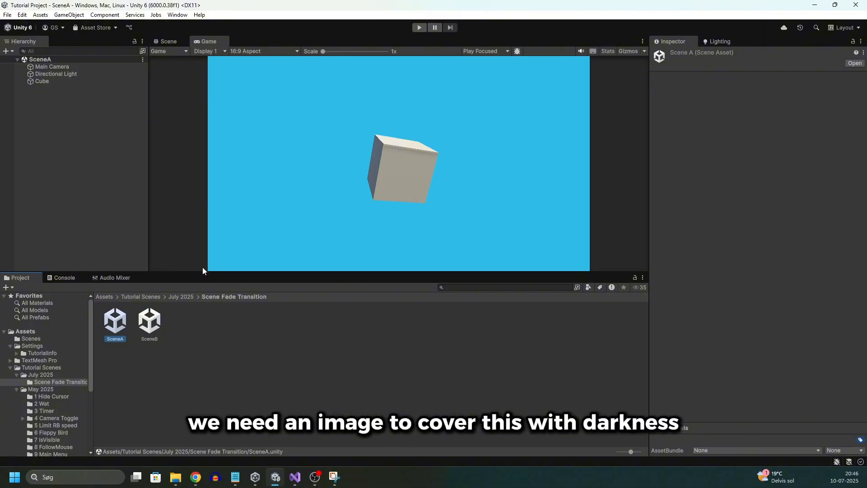
pyautogui.moveTo(42, 198)
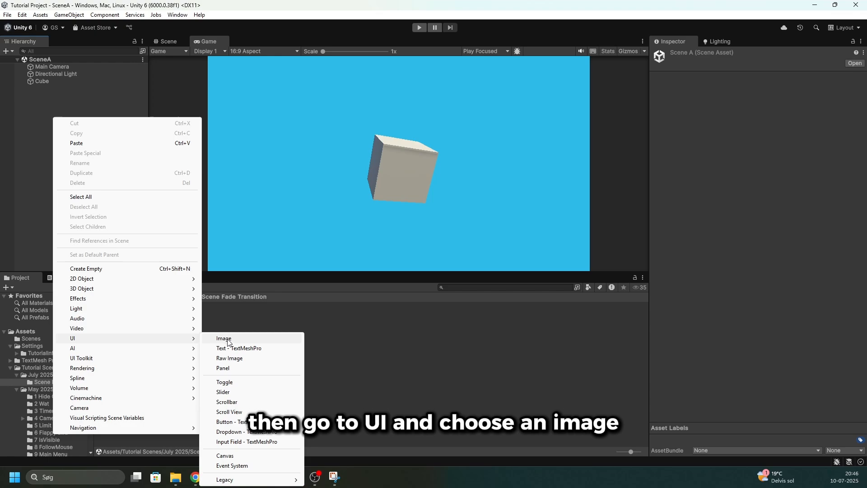
# Add a UI Image to SceneA, select the generated Canvas, and show the Scene view.
pyautogui.click(224, 338)
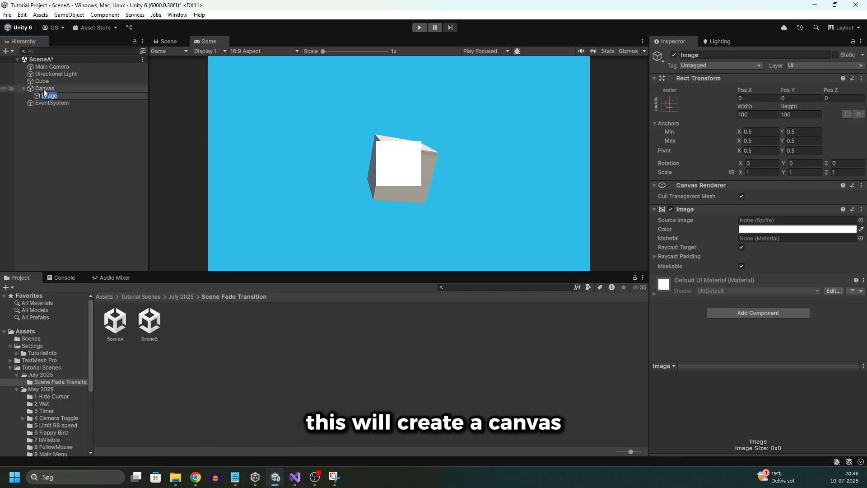
pyautogui.moveTo(48, 106)
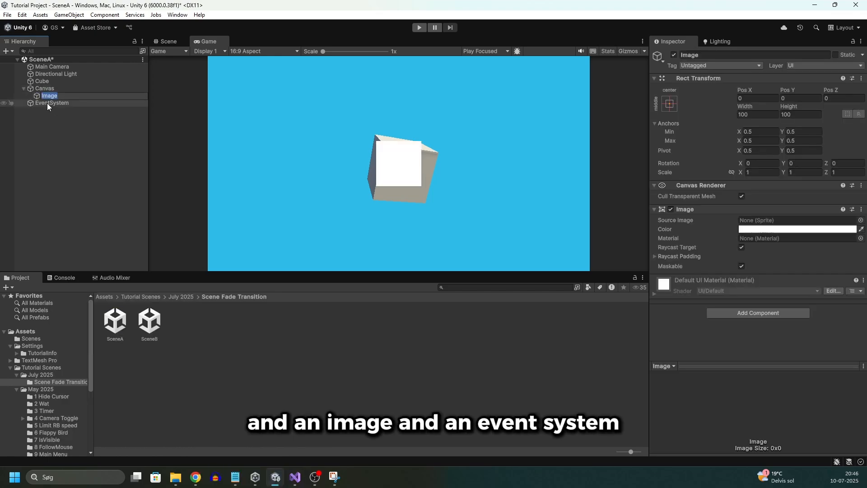
pyautogui.click(44, 89)
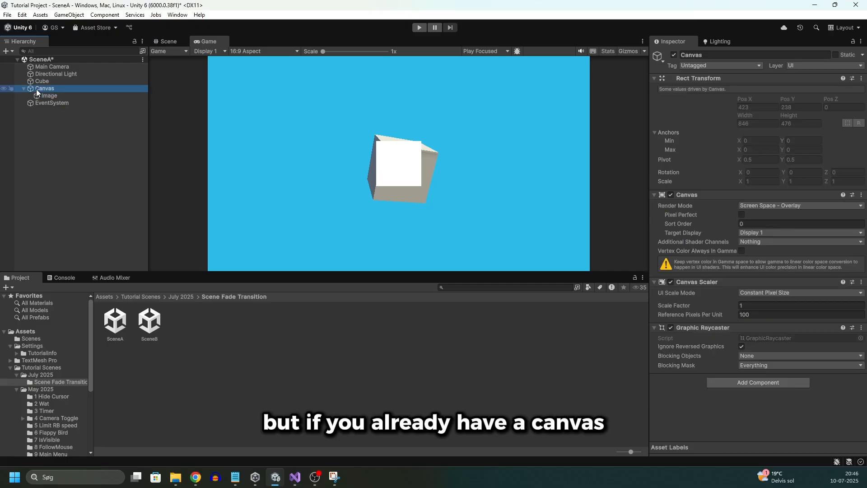
pyautogui.click(49, 96)
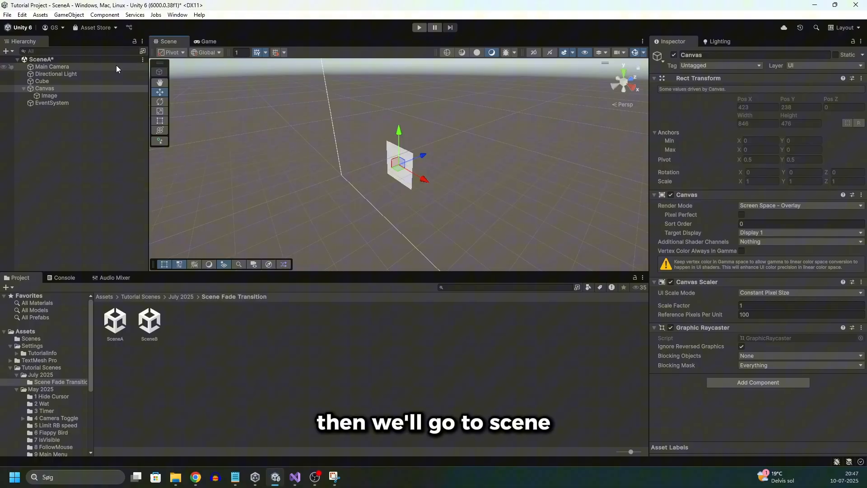
# Frame the Canvas in the Scene view, switch to 2D mode, and select Image.
pyautogui.doubleClick(45, 88)
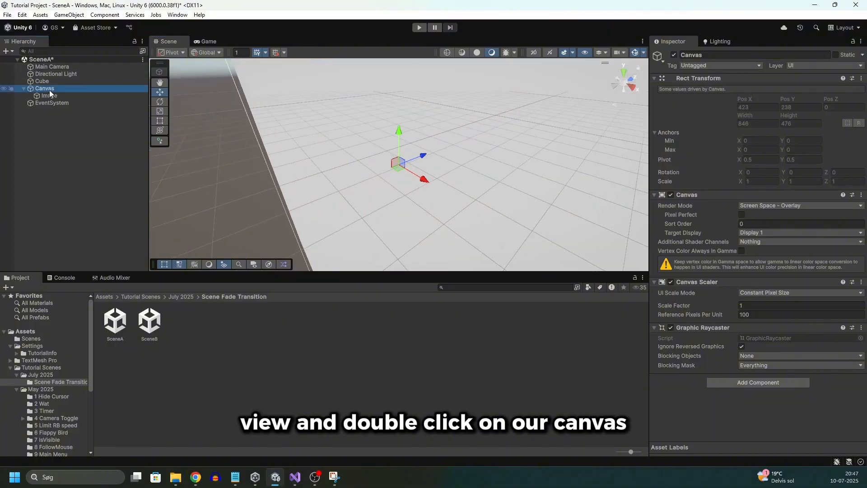
pyautogui.doubleClick(45, 88)
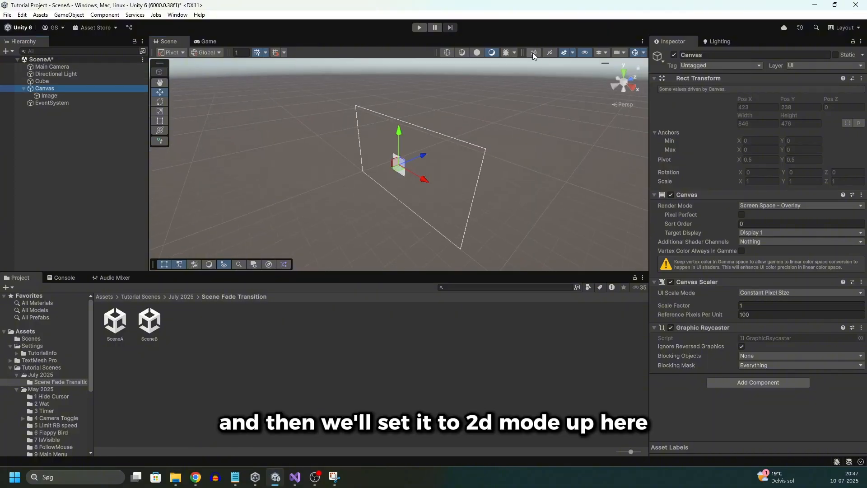
pyautogui.click(533, 52)
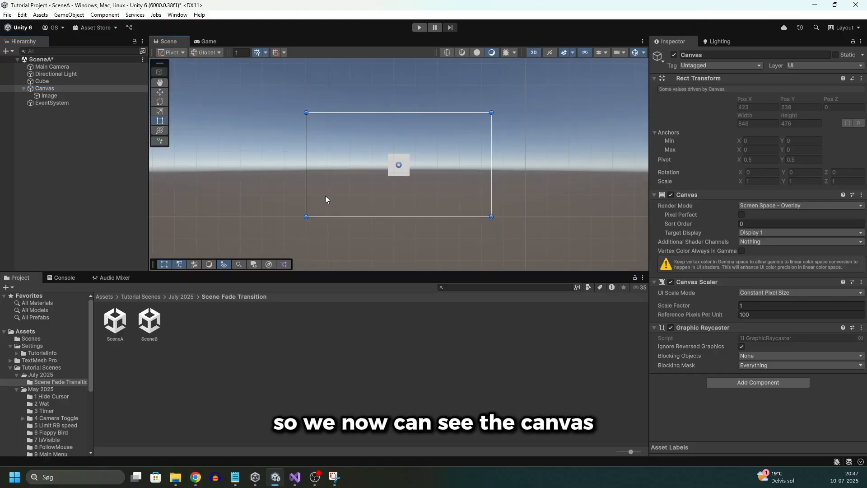
pyautogui.click(49, 95)
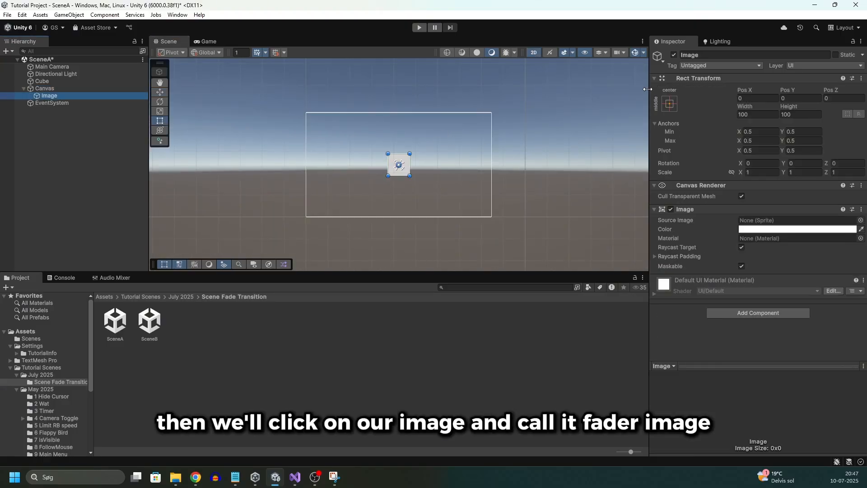
# Rename Image to FaderImage, apply the stretch-stretch anchor preset, and save SceneA.
pyautogui.write('FaderI')
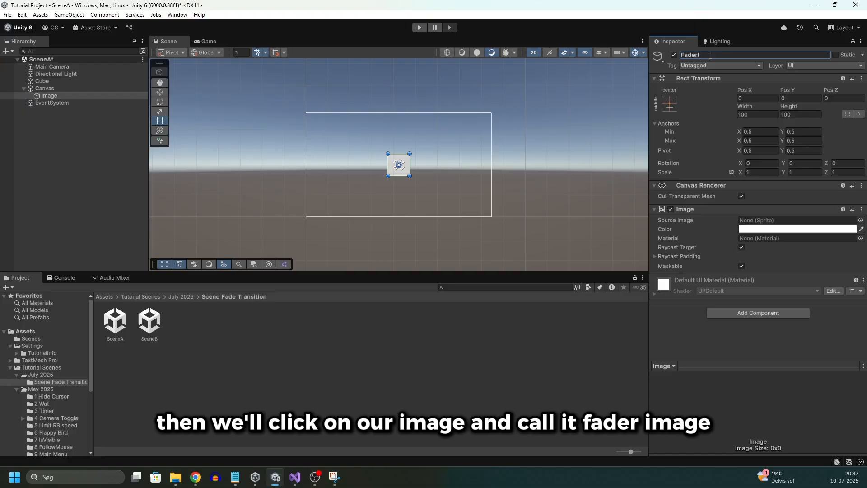
pyautogui.click(670, 103)
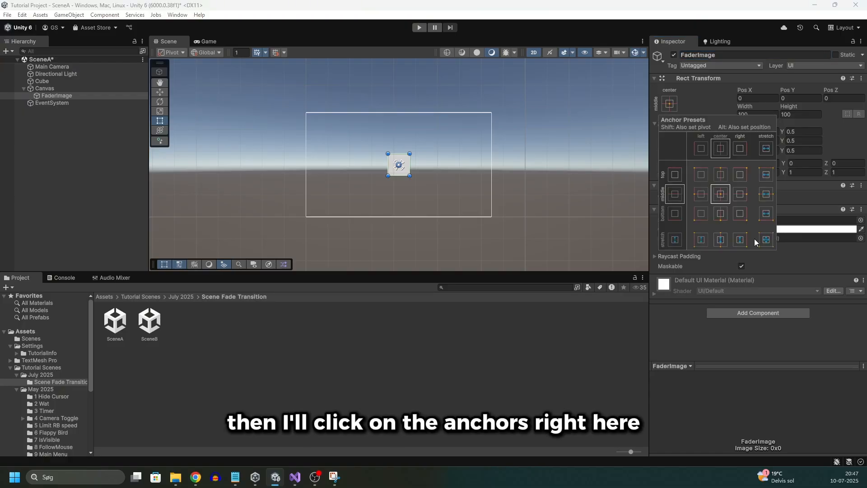
pyautogui.click(766, 239)
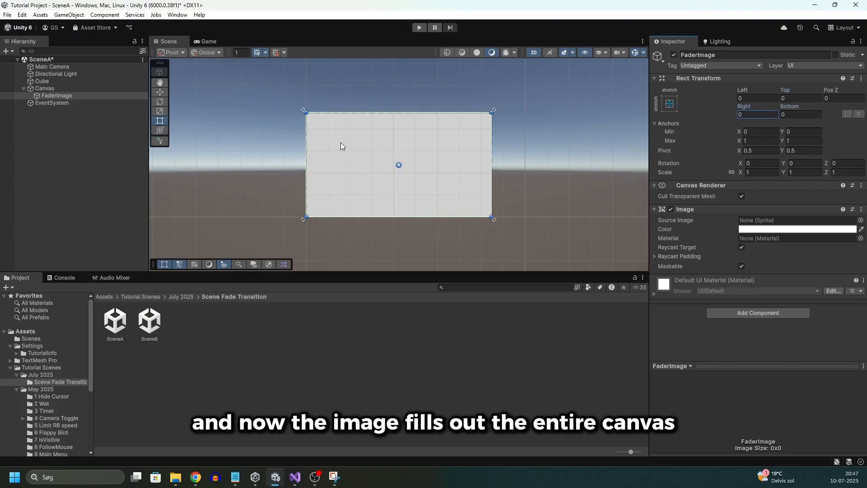
pyautogui.click(797, 229)
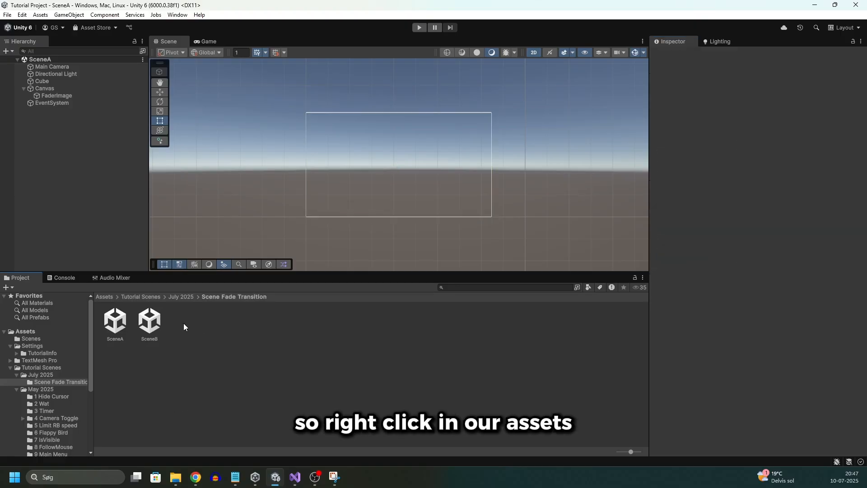
# Create a SceneFader MonoBehaviour script in Scene Fade Transition and open it.
pyautogui.rightClick(184, 327)
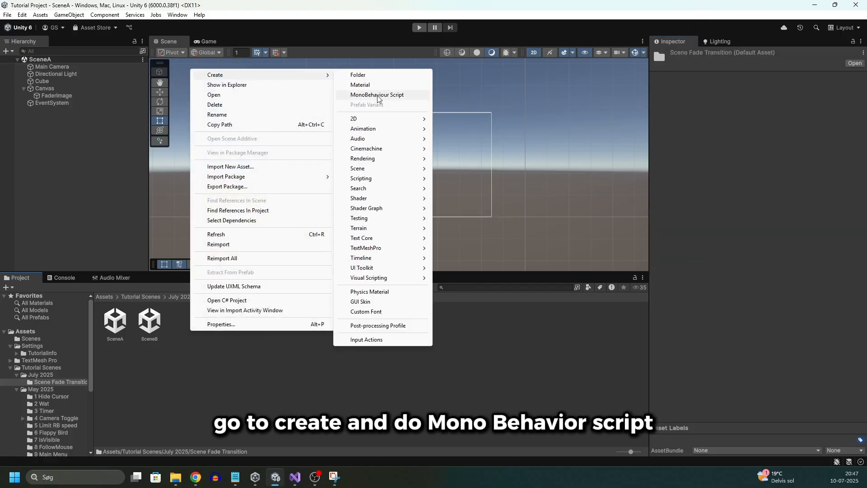
pyautogui.click(377, 94)
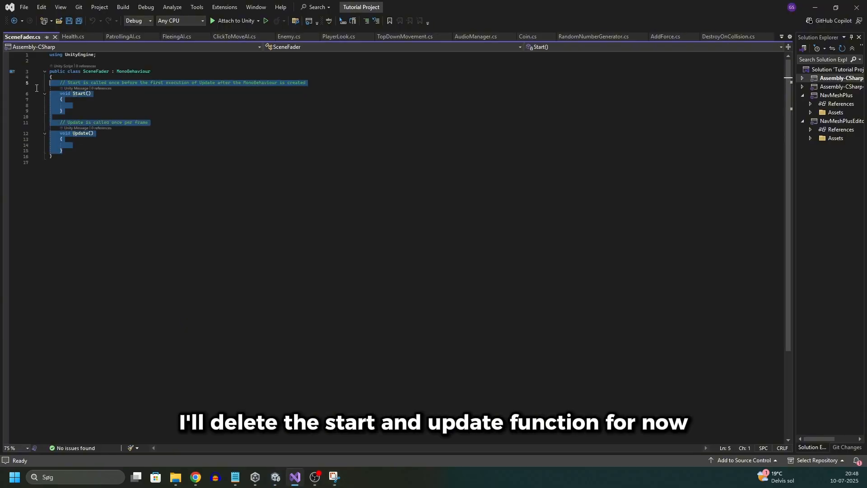
# Delete Start and Update, and add UnityEngine.UI, SceneManagement and System.Collections using directives.
pyautogui.press('Delete')
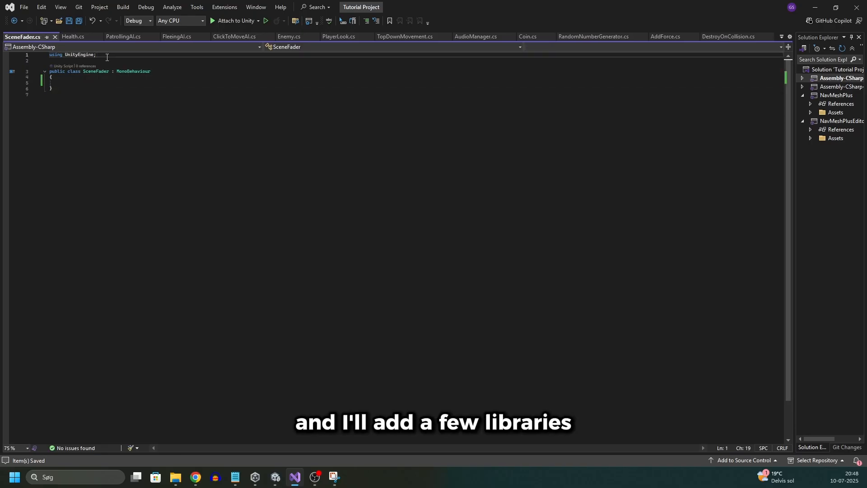
pyautogui.write('using')
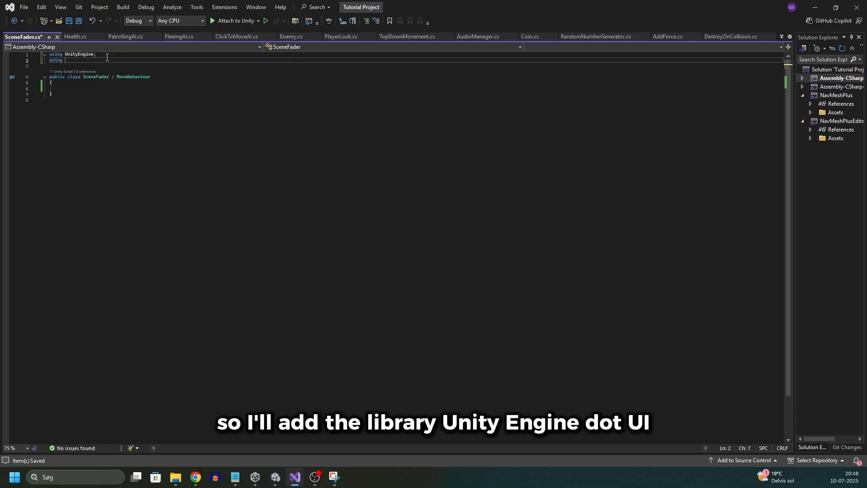
pyautogui.write('UnityEngine.UI;')
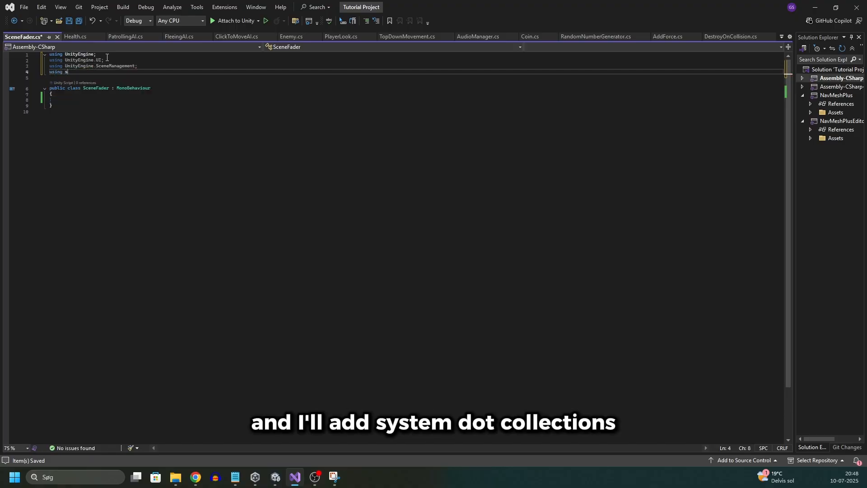
pyautogui.write('System.collections;')
pyautogui.click(415, 100)
pyautogui.write('public')
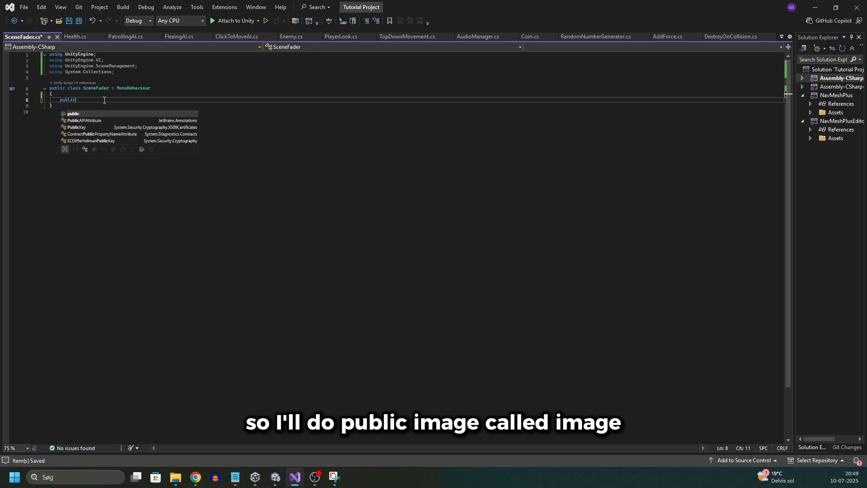
# Declare 'public Image image;' and an empty FadeAndLoad(string sceneName, float duration) method.
pyautogui.write('Image image;')
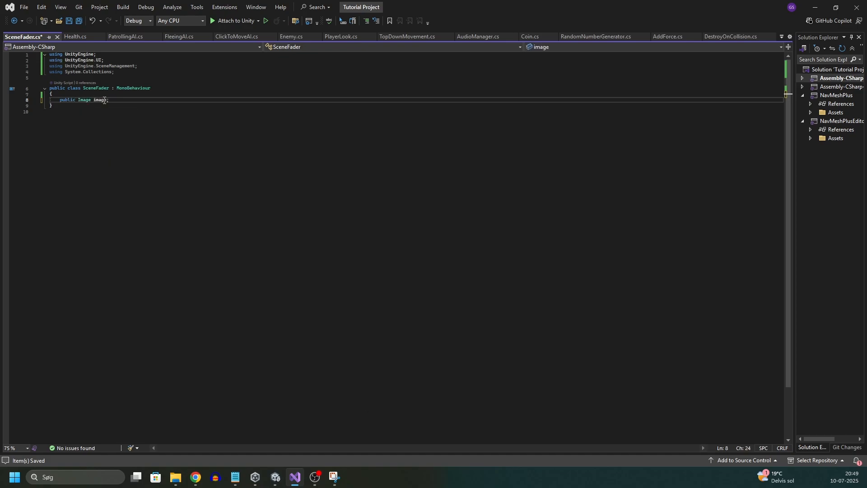
pyautogui.write('public void FadeAndLoad(string')
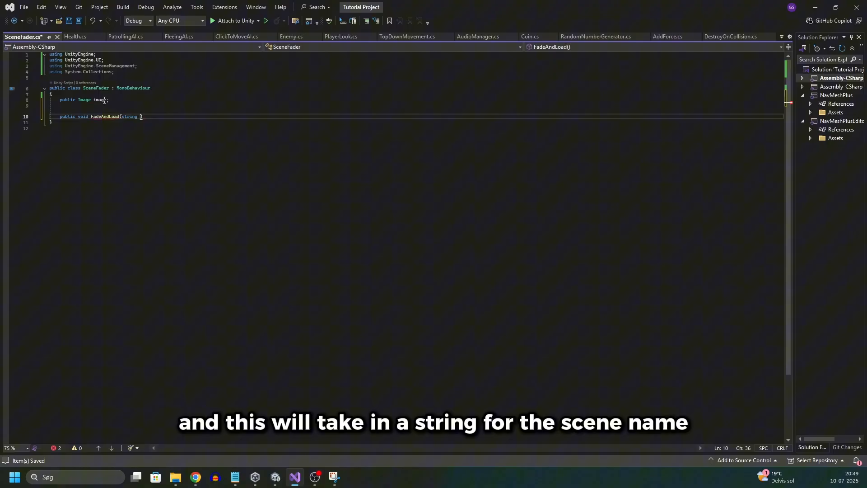
pyautogui.write('sceneName')
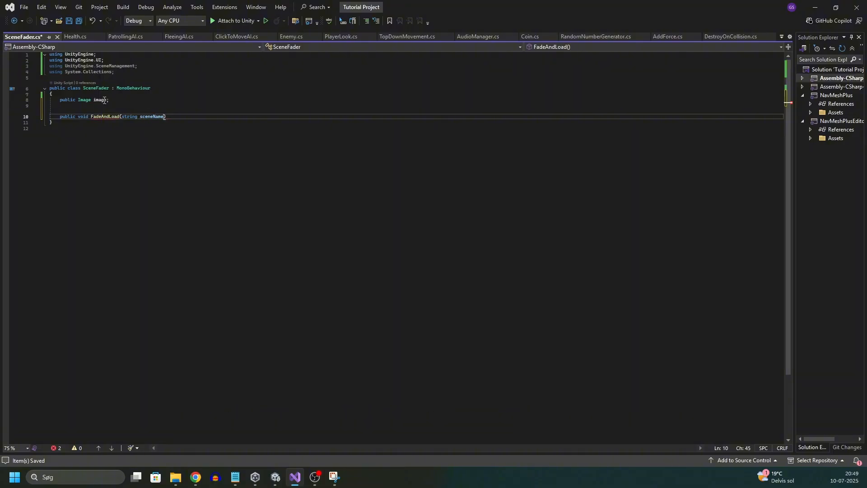
pyautogui.write(', float duration')
pyautogui.write('{')
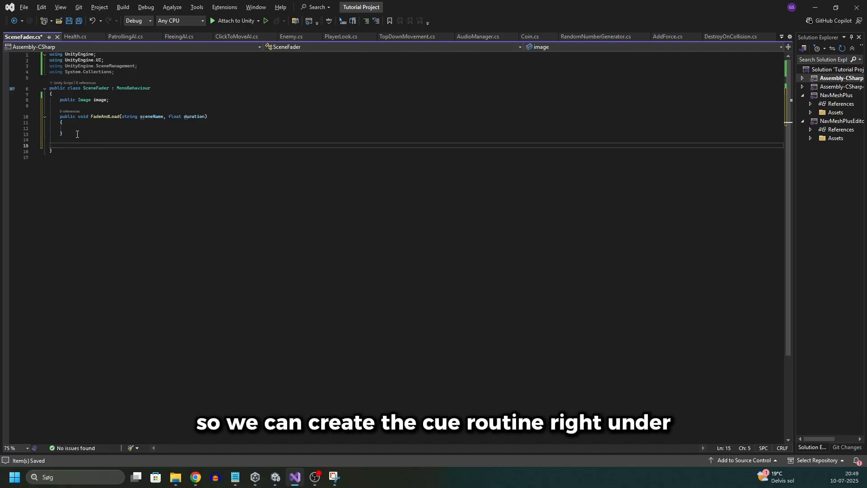
# Write the Fader coroutine loop advancing t by Time.deltaTime, updating image.color alpha, yielding each frame.
pyautogui.write('IEnumerator')
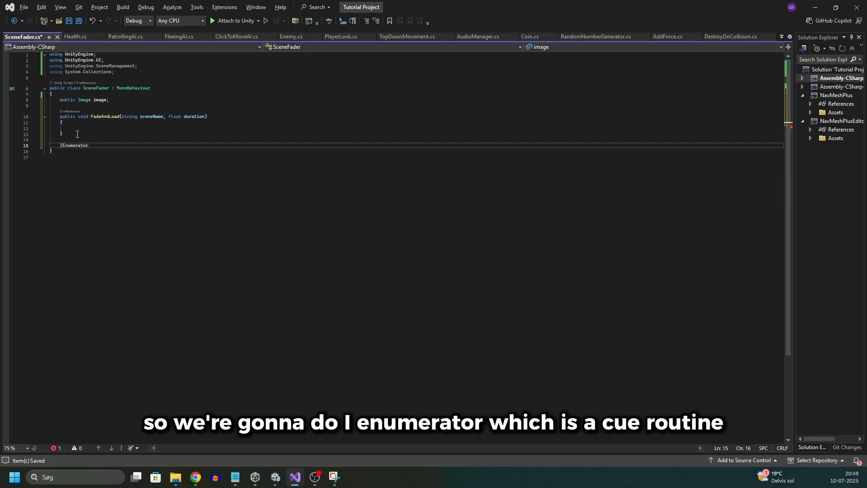
pyautogui.write('Fader(string sceneName, float duration')
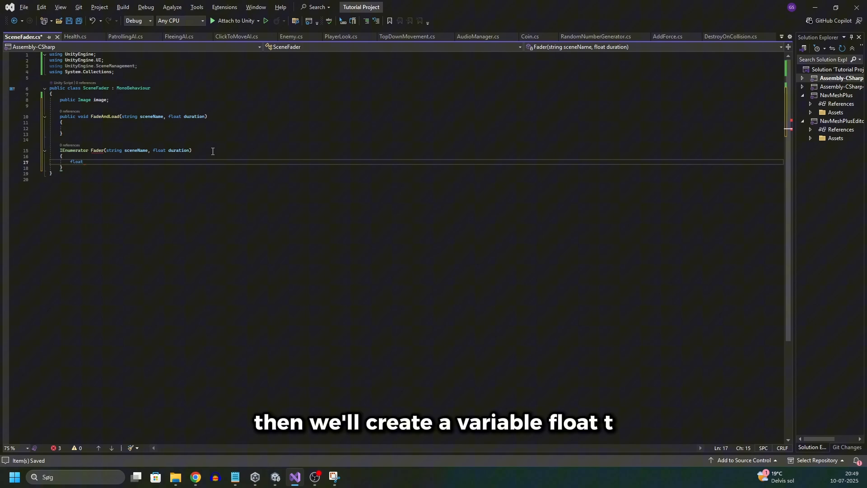
pyautogui.write('t = 0;')
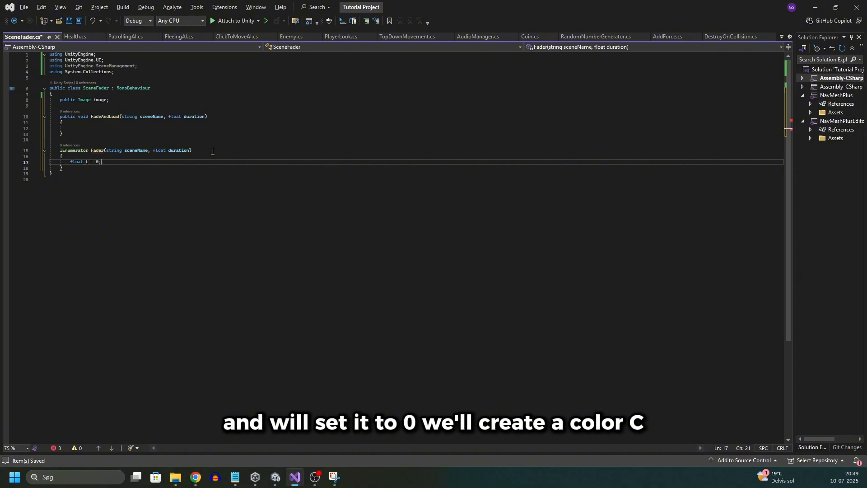
pyautogui.write('Color c =')
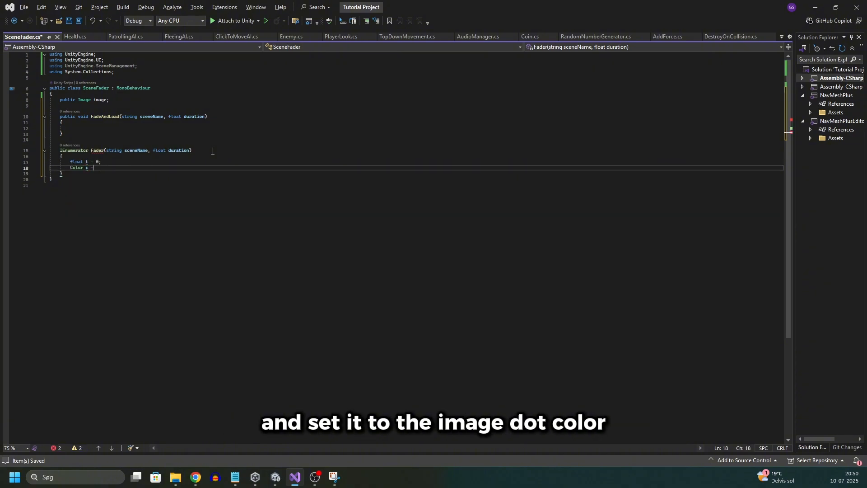
pyautogui.write('image.color;')
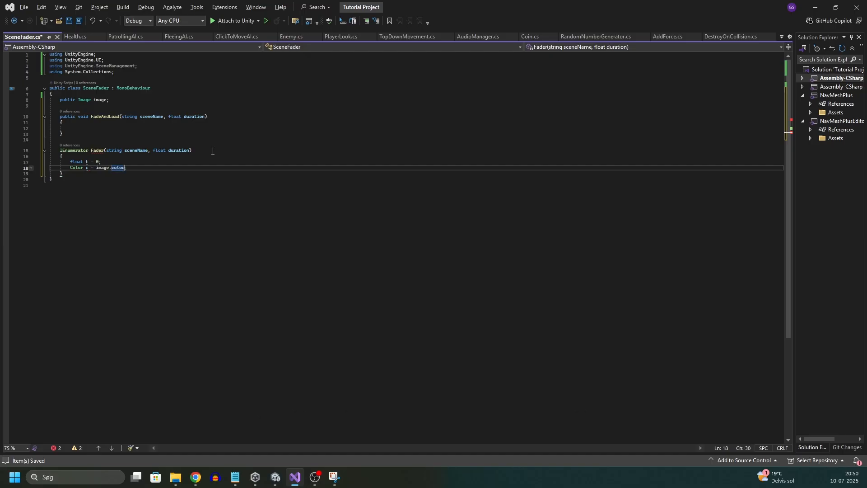
pyautogui.write('while (true) {')
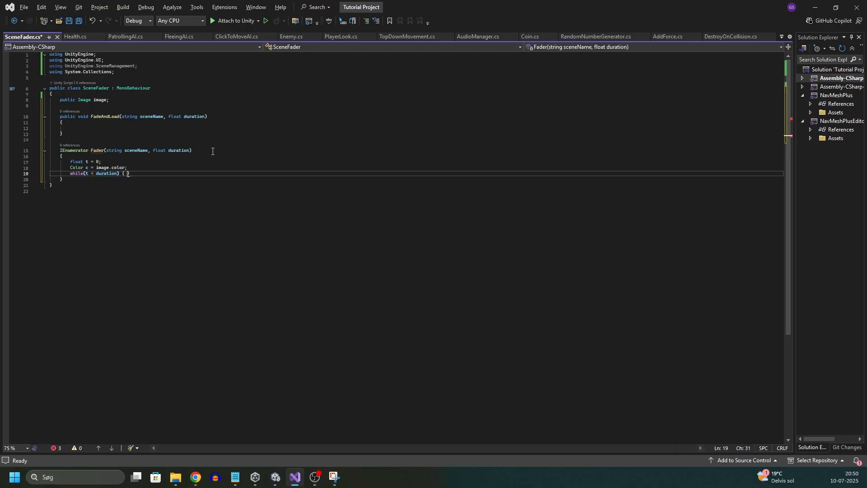
pyautogui.write('t += Time.deltaTime;')
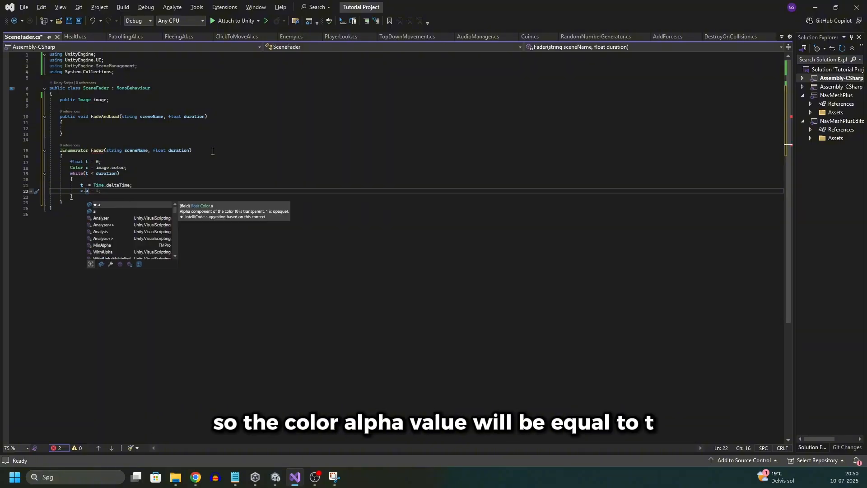
pyautogui.write('/ duration;')
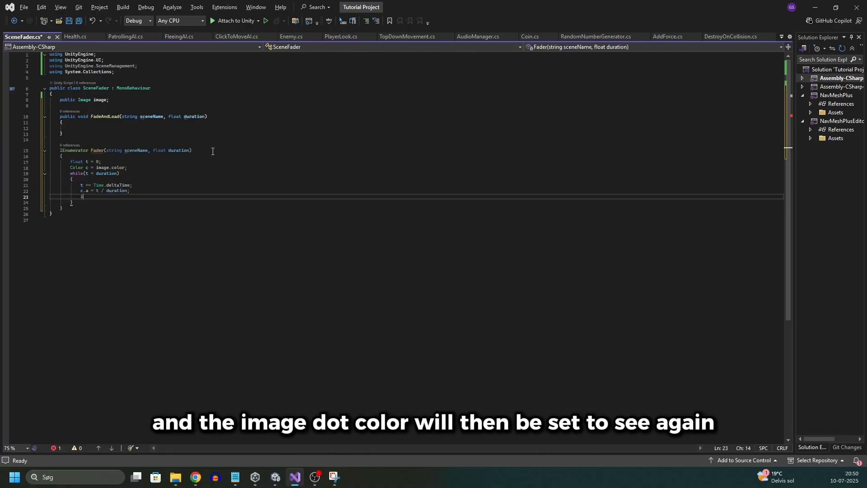
pyautogui.write('image.color = c;')
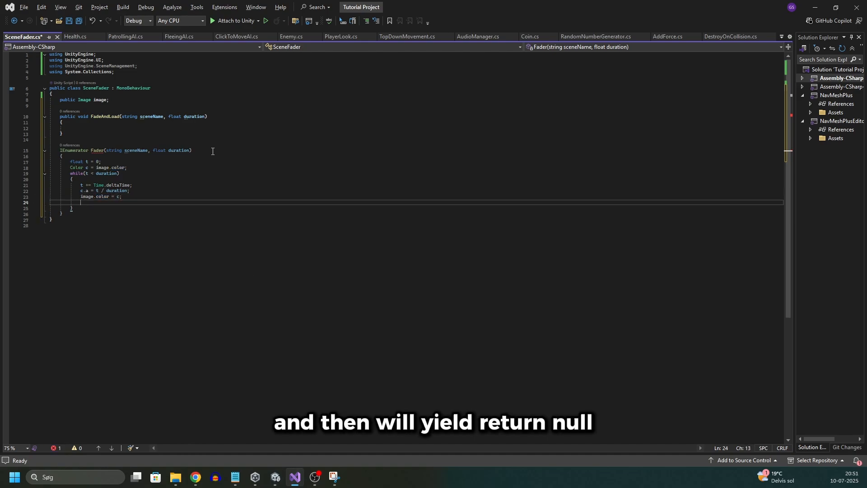
pyautogui.write('yield return null;')
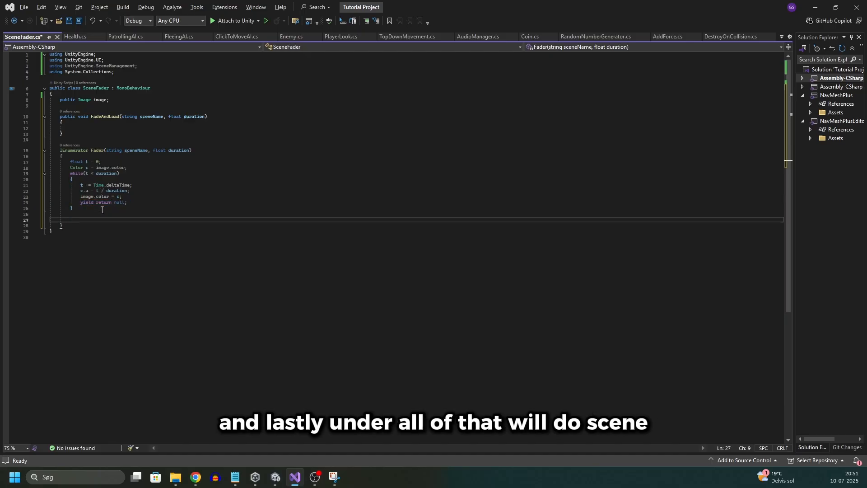
# Load sceneName with SceneManager.LoadScene after the loop and start Fader from FadeAndLoad.
pyautogui.write('SceneManager.lo')
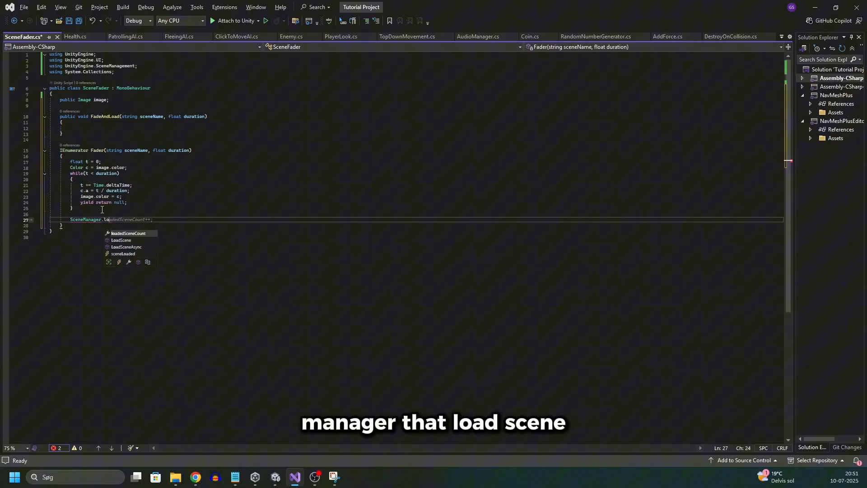
pyautogui.write('LoadScene(sceneName);')
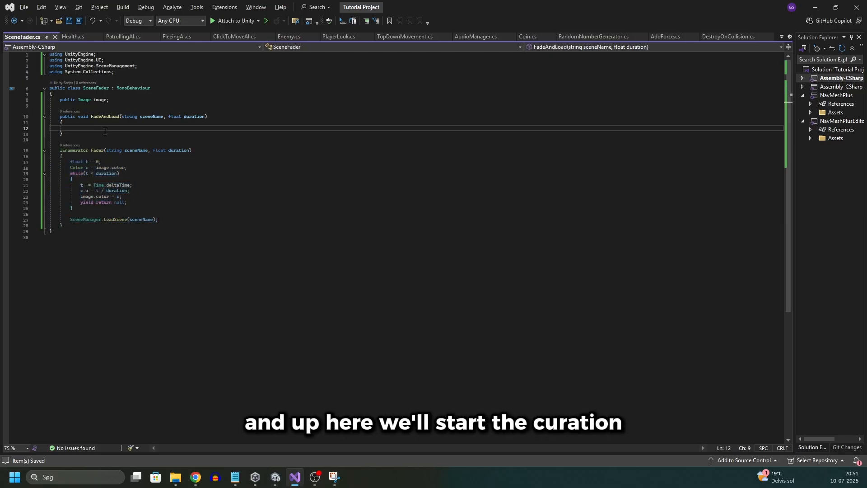
pyautogui.write('StartCoroutine(')
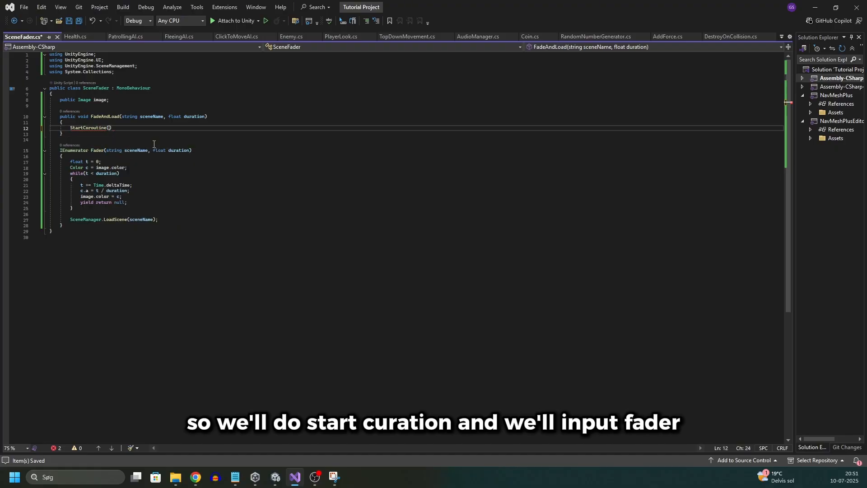
pyautogui.write('Fader()')
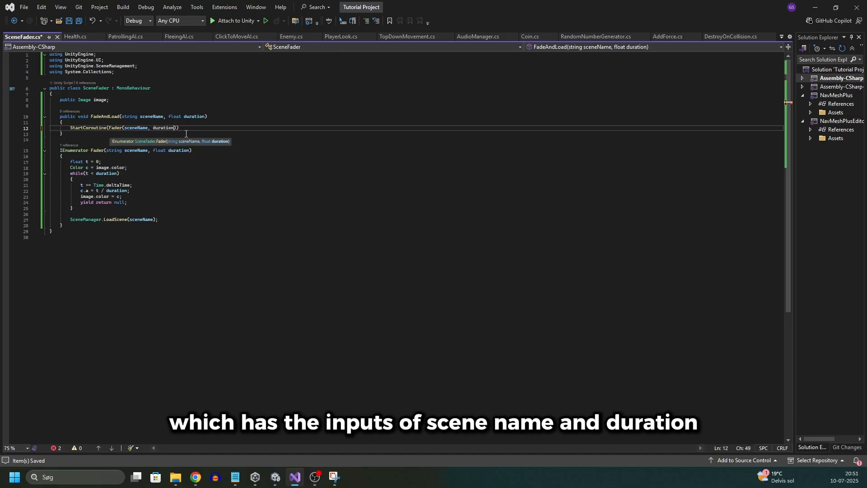
pyautogui.click(77, 227)
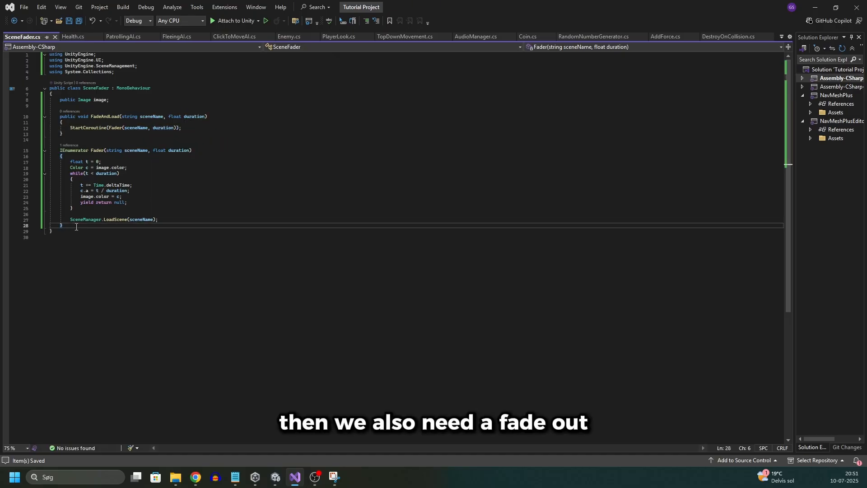
# Add a FadeOut coroutine from the pasted fade loop with alpha 1f - t, and begin Update.
pyautogui.write('IEn')
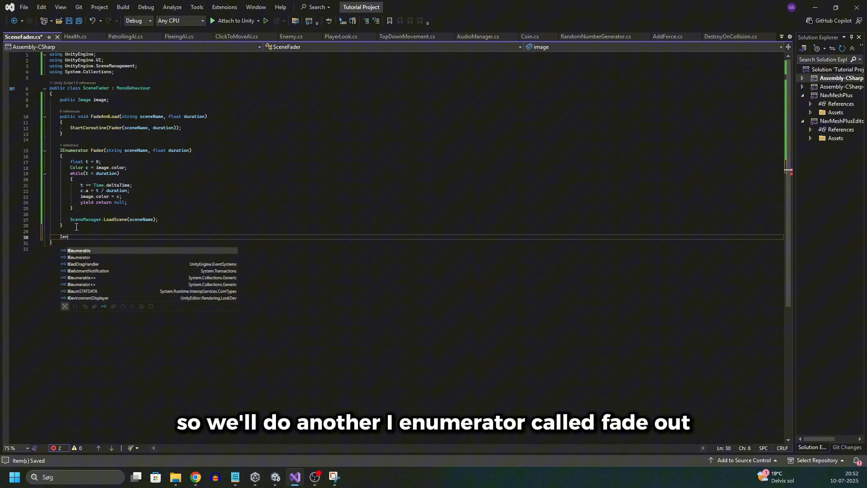
pyautogui.write('Enumerator Fade')
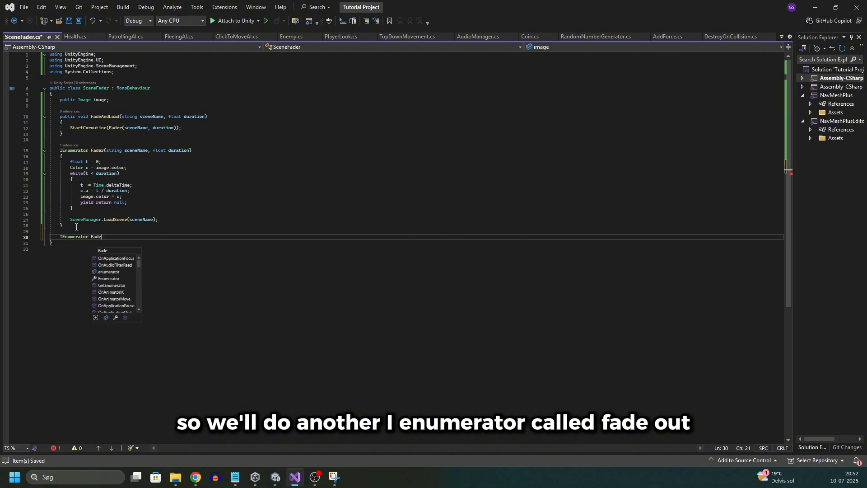
pyautogui.write('Out()')
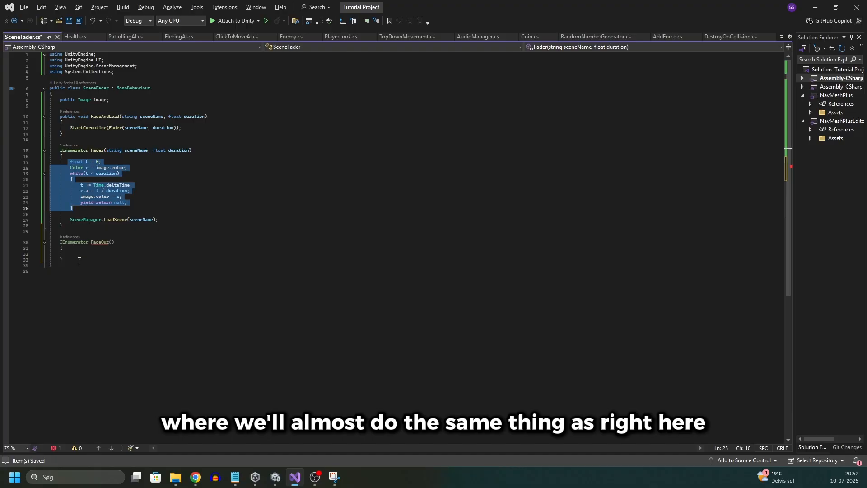
pyautogui.press('ctrl+v')
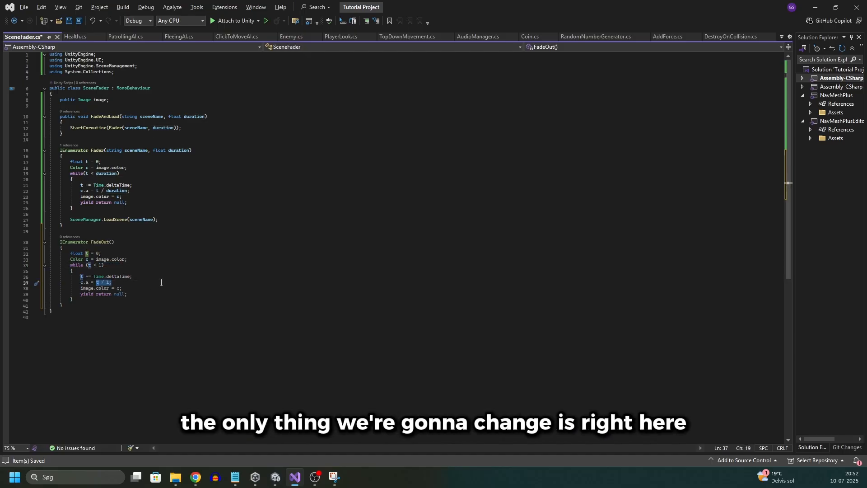
pyautogui.write('1f - (')
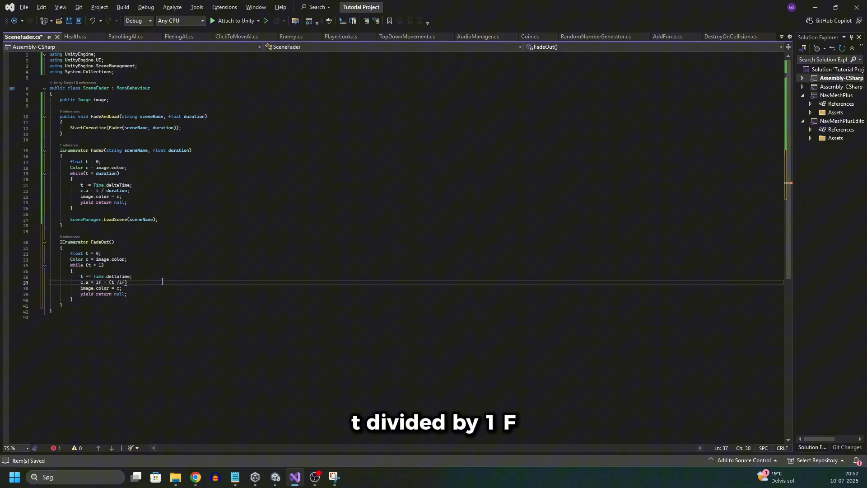
pyautogui.write(';')
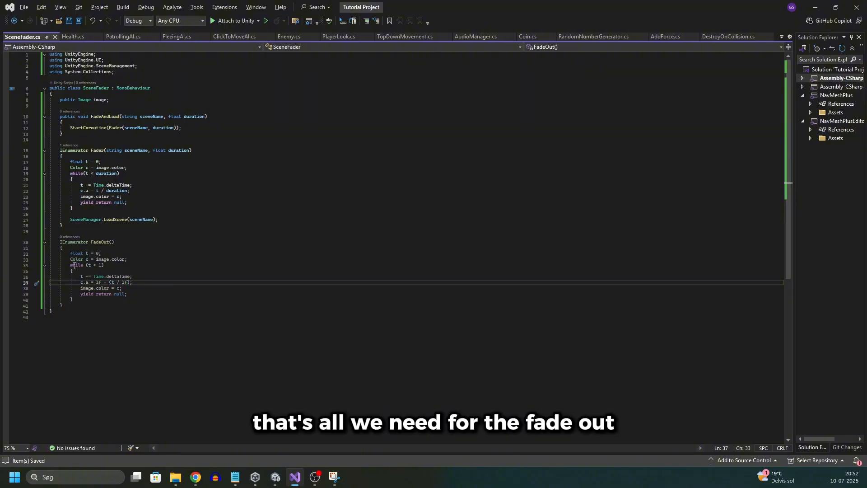
pyautogui.write('upd')
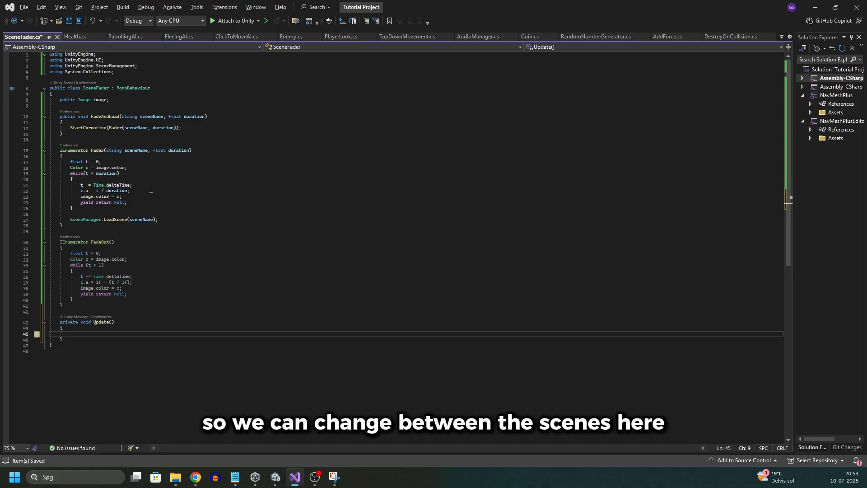
# In Update, call FadeAndLoad("SceneA"/"SceneB", 1) when KeyCode.A or KeyCode.B is pressed.
pyautogui.write('if(Input.GetKeyDown(key')
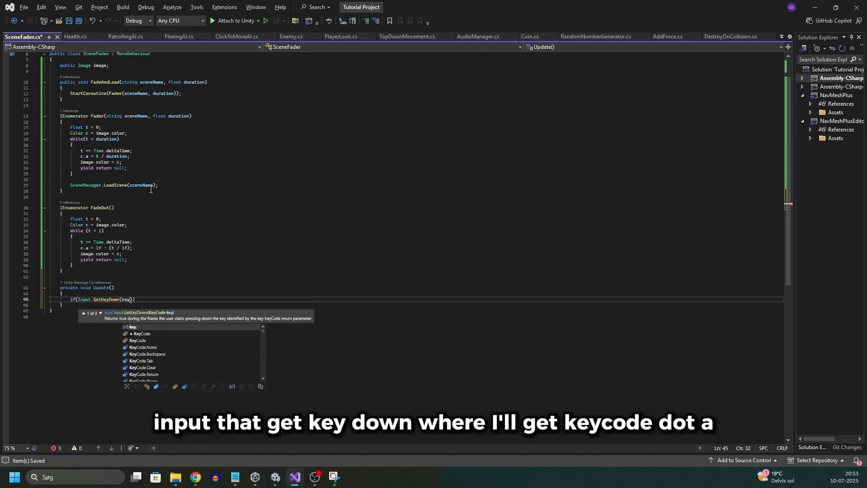
pyautogui.write('KeyCode.A')
pyautogui.write('{')
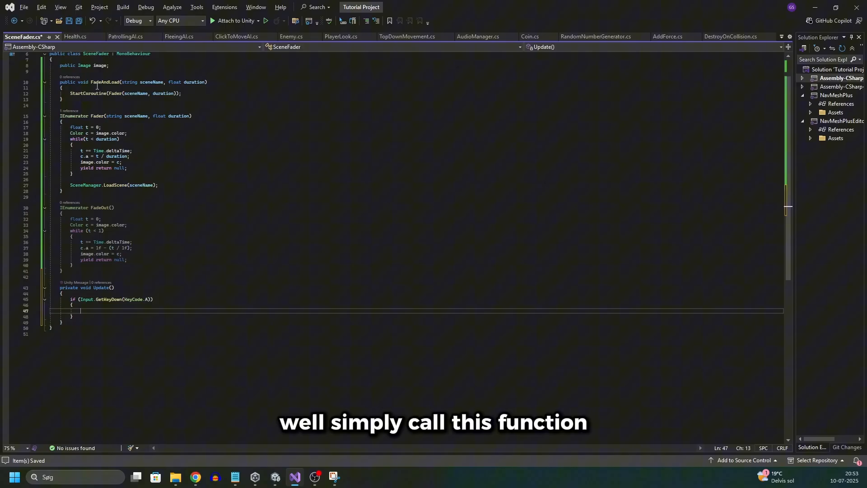
pyautogui.write('FadeAndLoad()')
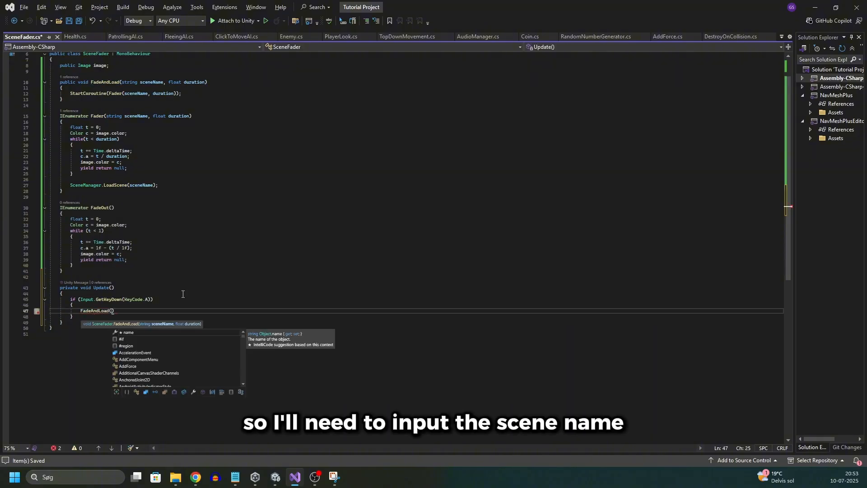
pyautogui.write('""')
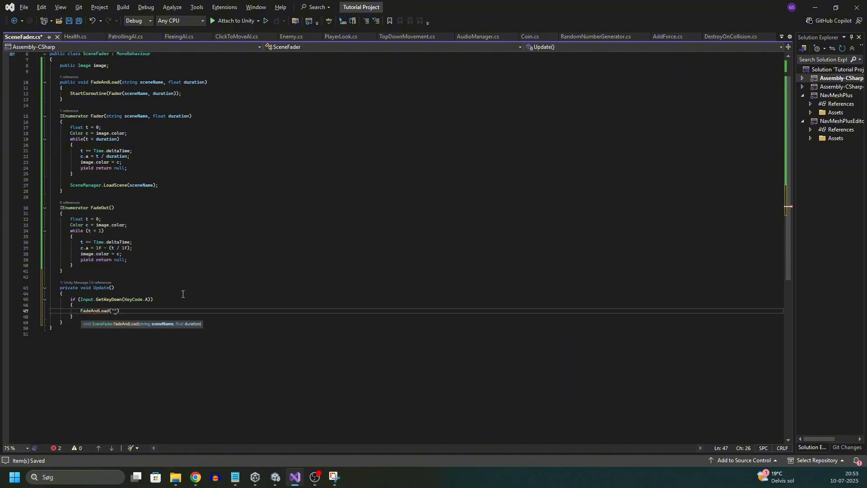
pyautogui.write('SceneA')
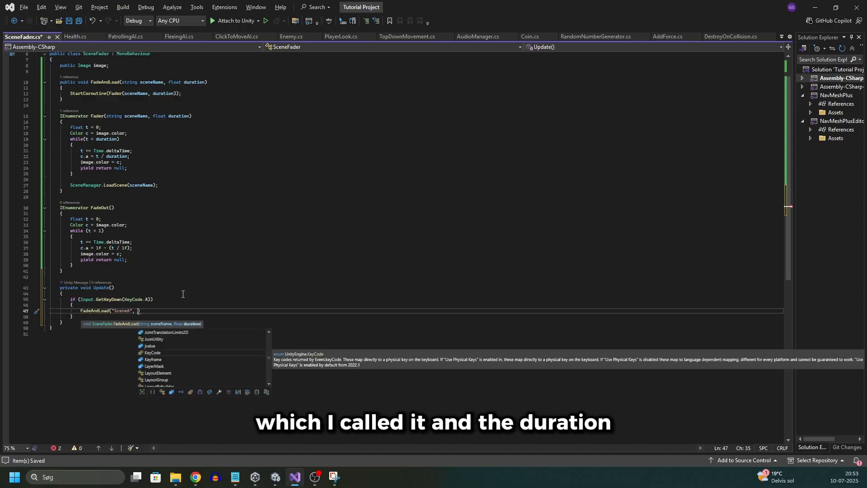
pyautogui.write('1);')
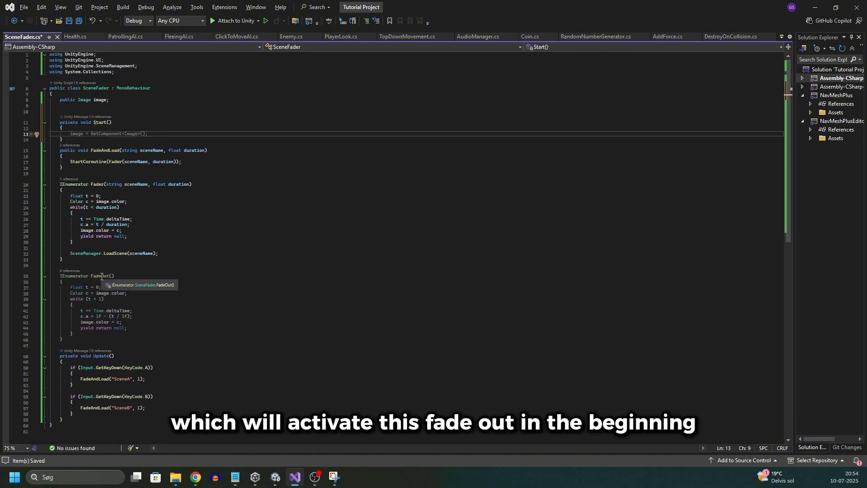
# Call StartCoroutine(FadeOut()) in Start, then return to Unity.
pyautogui.write('StartCoroutine')
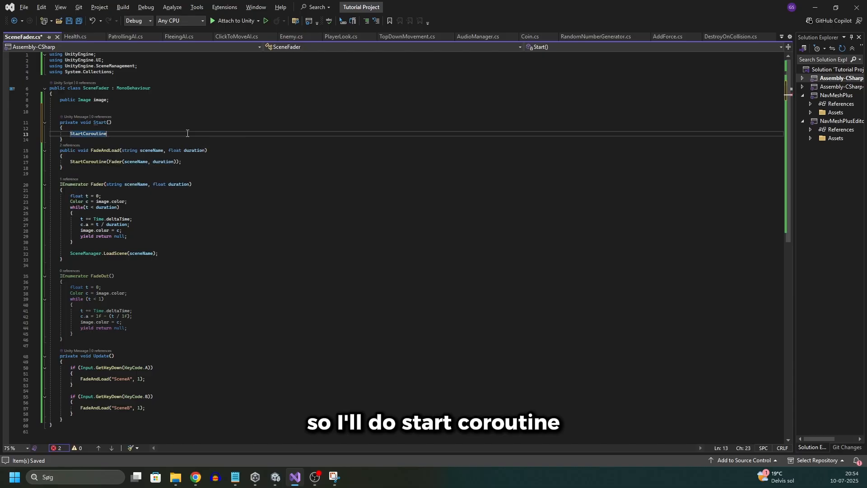
pyautogui.write('()')
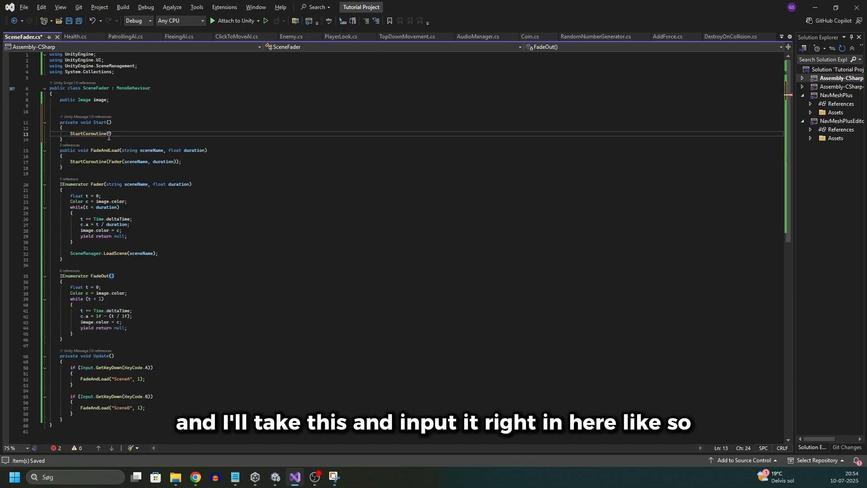
pyautogui.write('FadeOut()')
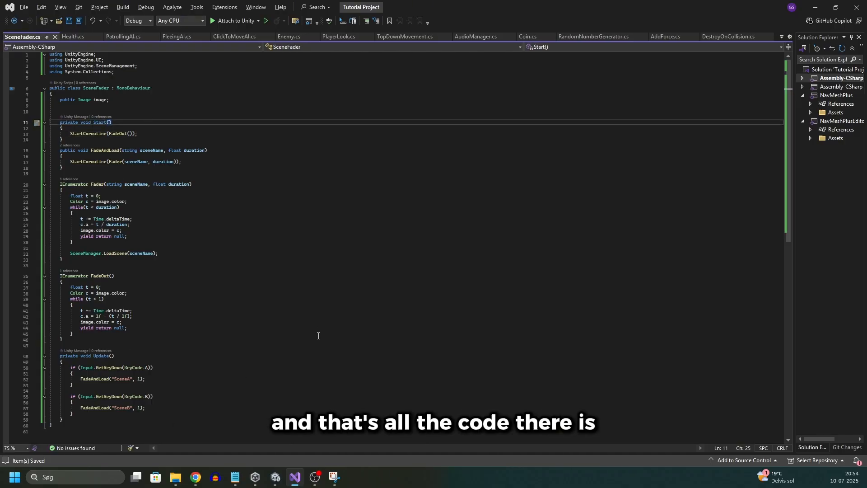
pyautogui.click(275, 480)
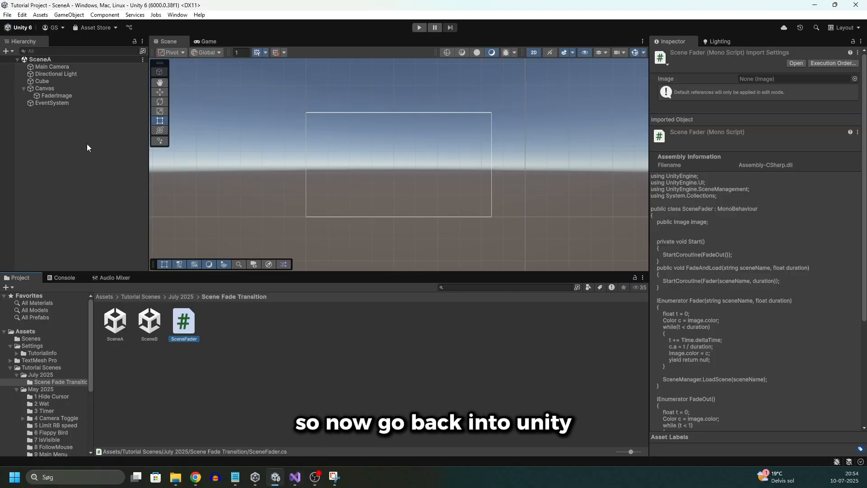
# Copy SceneA's Canvas, including FaderImage, and its EventSystem, then paste both into SceneB.
pyautogui.click(56, 95)
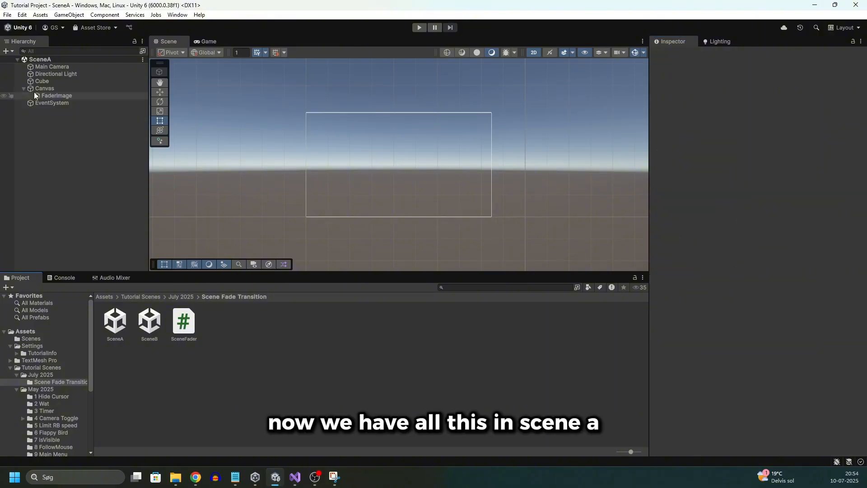
pyautogui.click(25, 88)
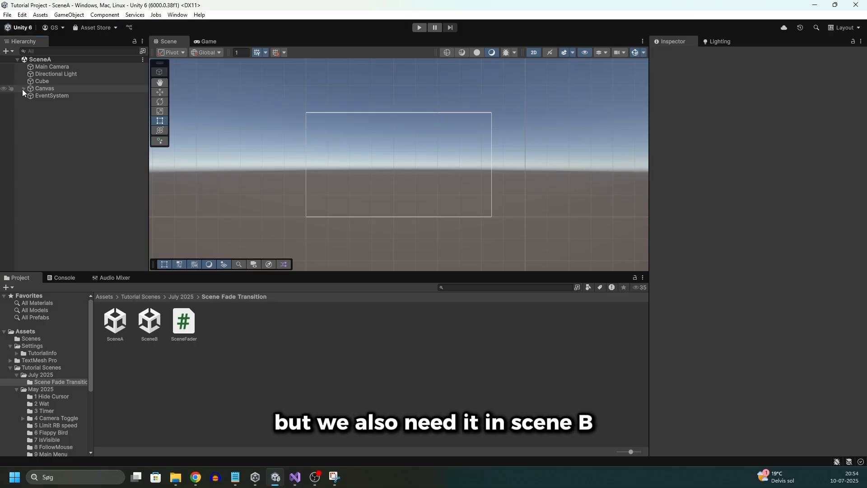
pyautogui.click(51, 95)
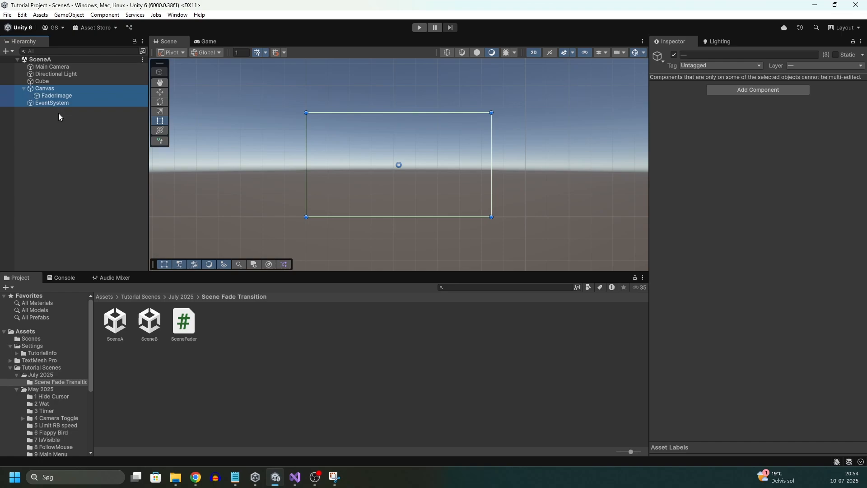
pyautogui.doubleClick(148, 321)
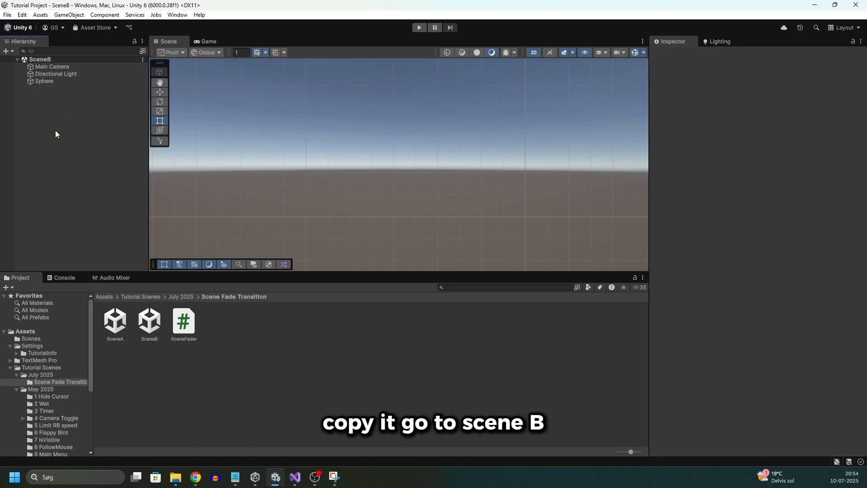
pyautogui.press('ctrl+v')
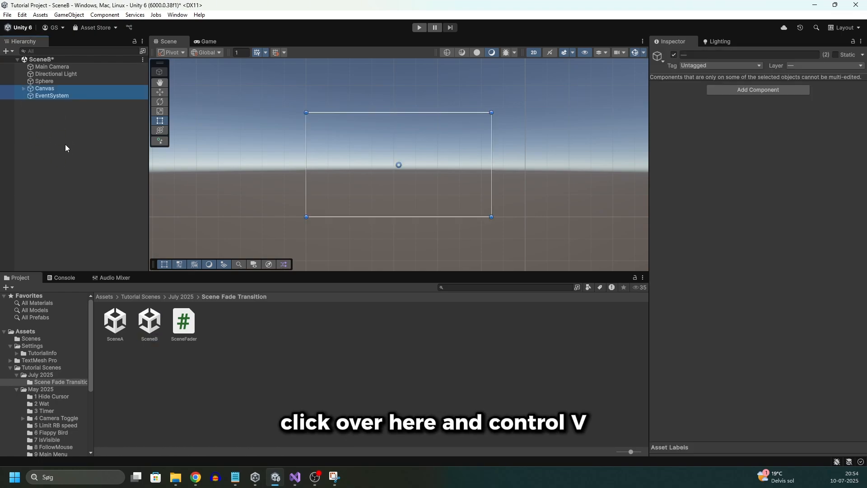
pyautogui.press('ctrl+v')
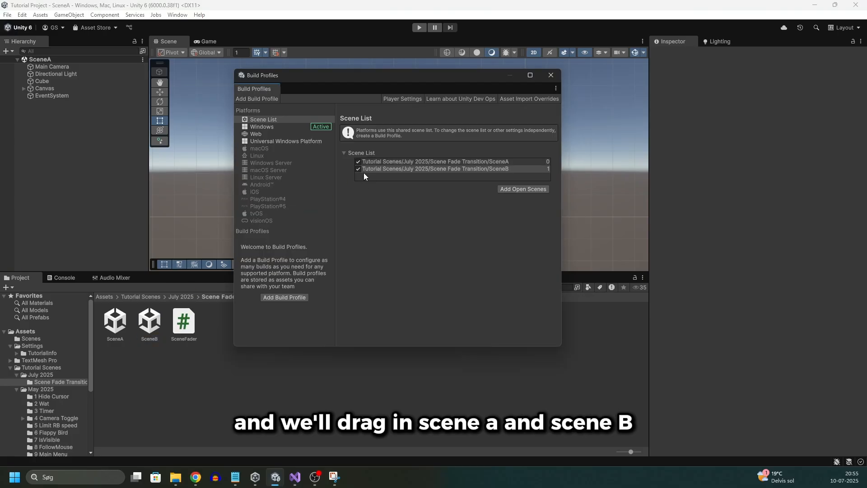
# Verify Build Profiles lists SceneA and SceneB, then enter play mode in SceneA.
pyautogui.click(263, 119)
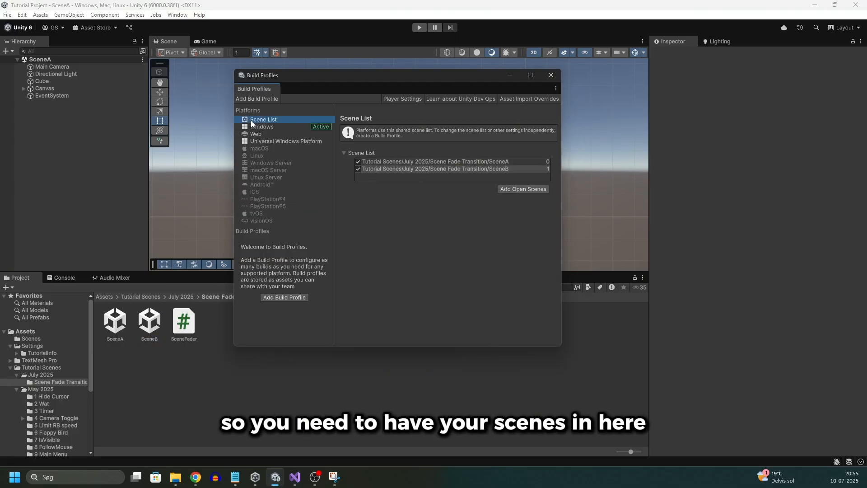
pyautogui.click(261, 126)
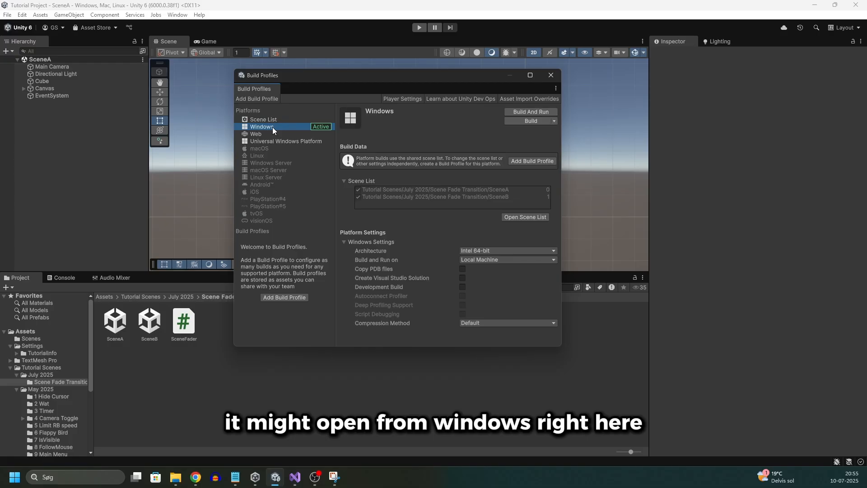
pyautogui.click(263, 119)
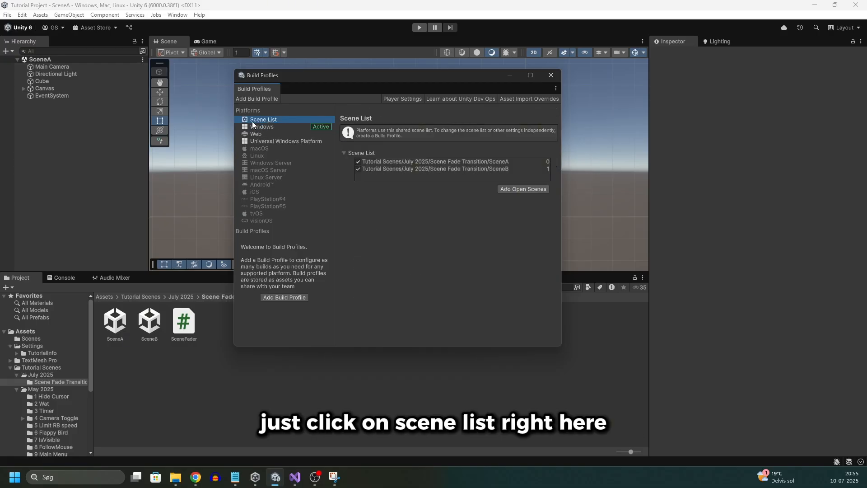
pyautogui.click(550, 74)
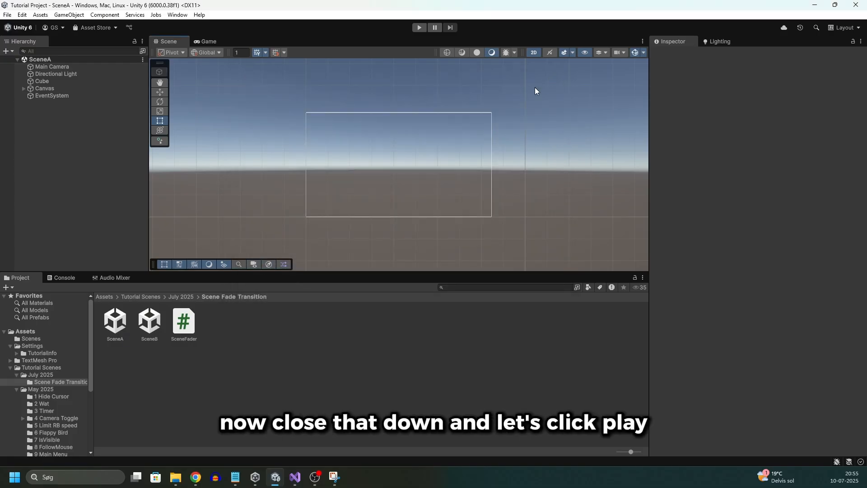
pyautogui.click(419, 27)
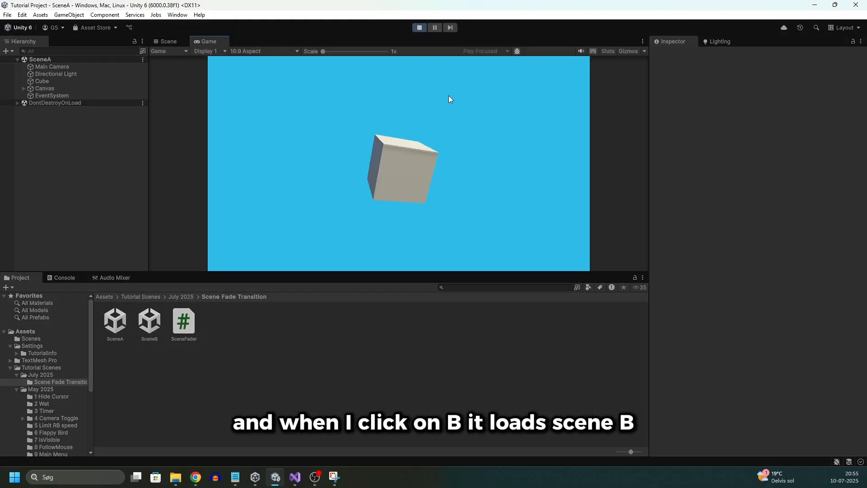